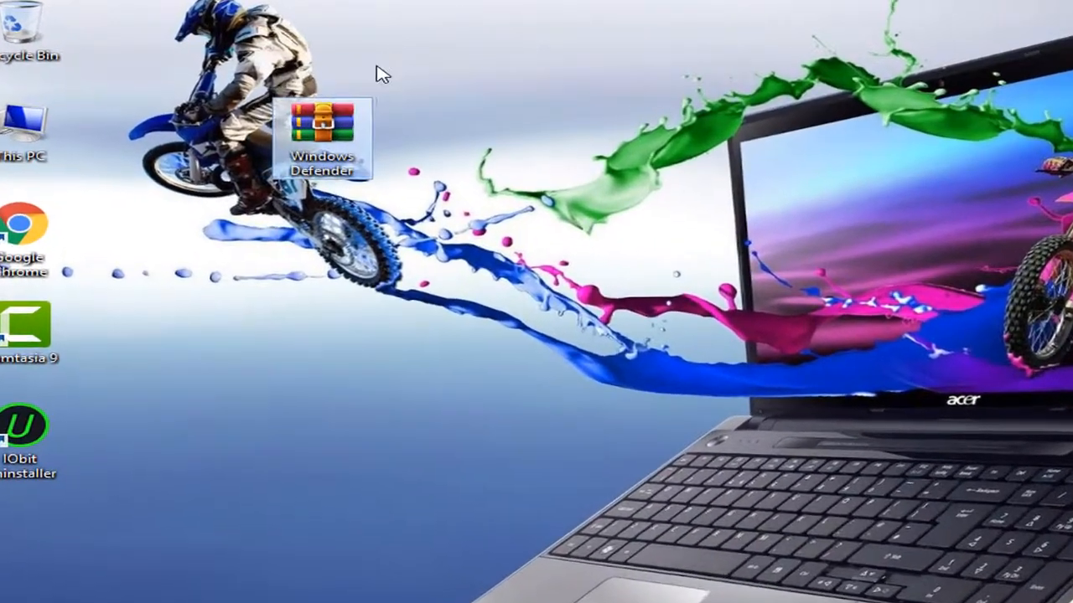
Extract the Windows Defender RAR archive with WinRAR's Extract Here, producing a Windows Defender folder on the desktop
double_click(321, 126)
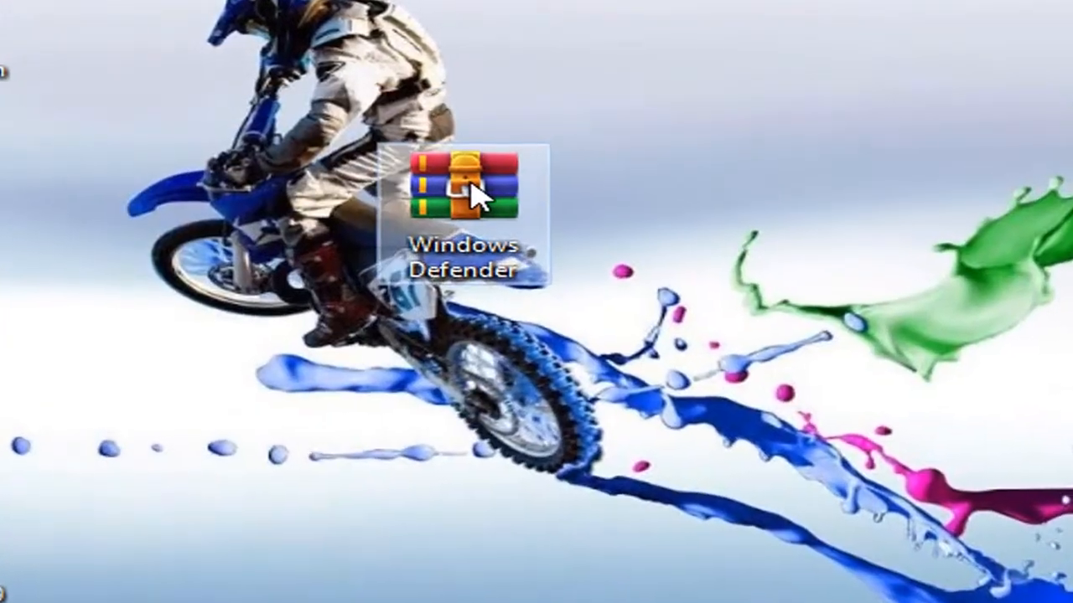
right_click(466, 197)
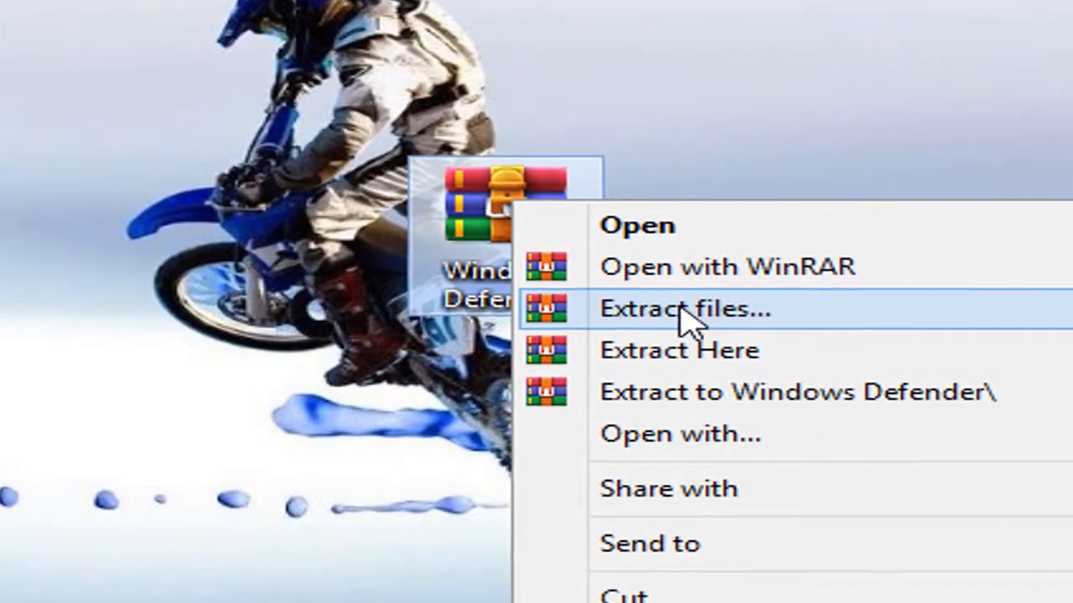
mouse_move(712, 361)
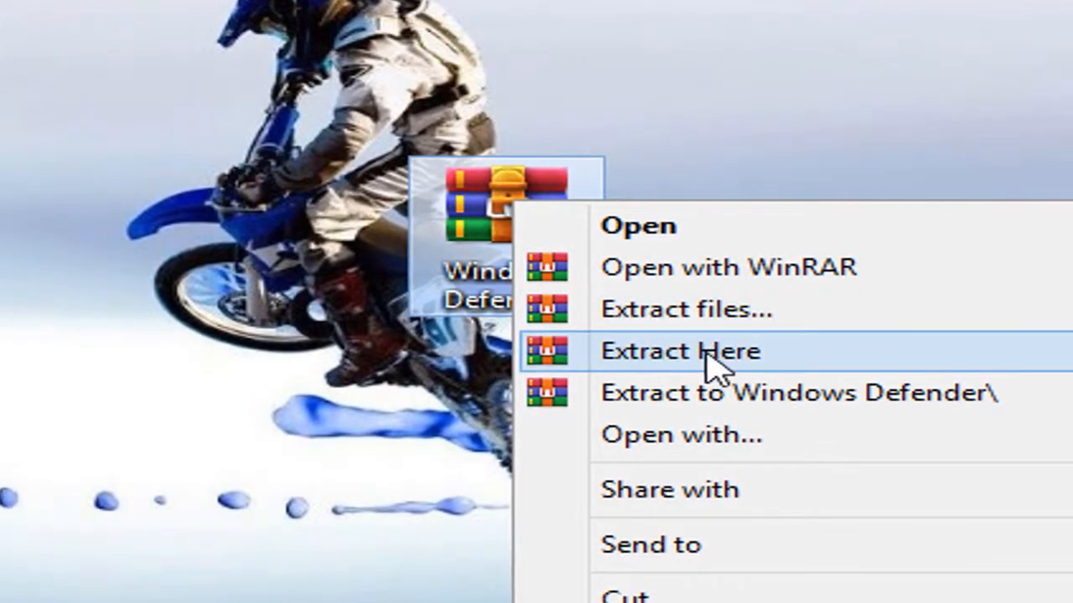
click(680, 350)
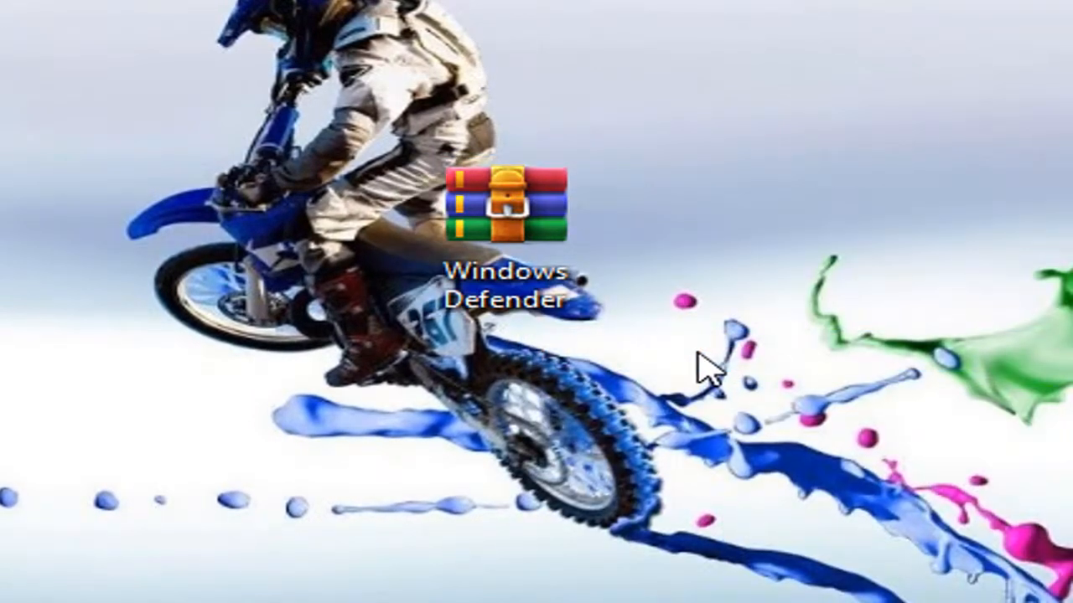
drag(512, 210, 243, 235)
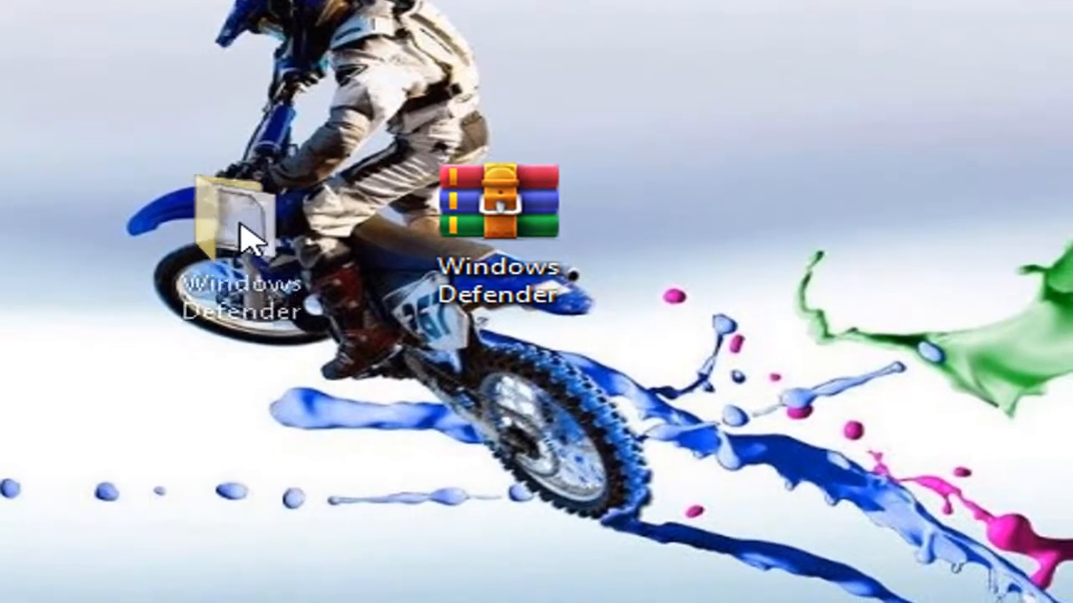
View the Windows Defender notes file from the extracted folder in Notepad and copy the word Regedit
double_click(238, 227)
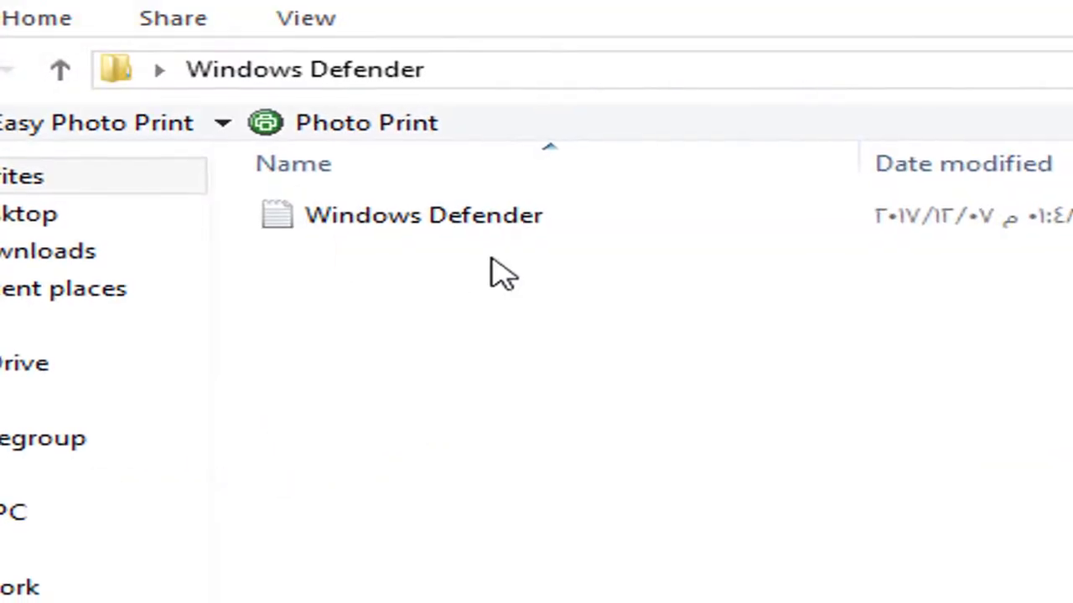
double_click(423, 214)
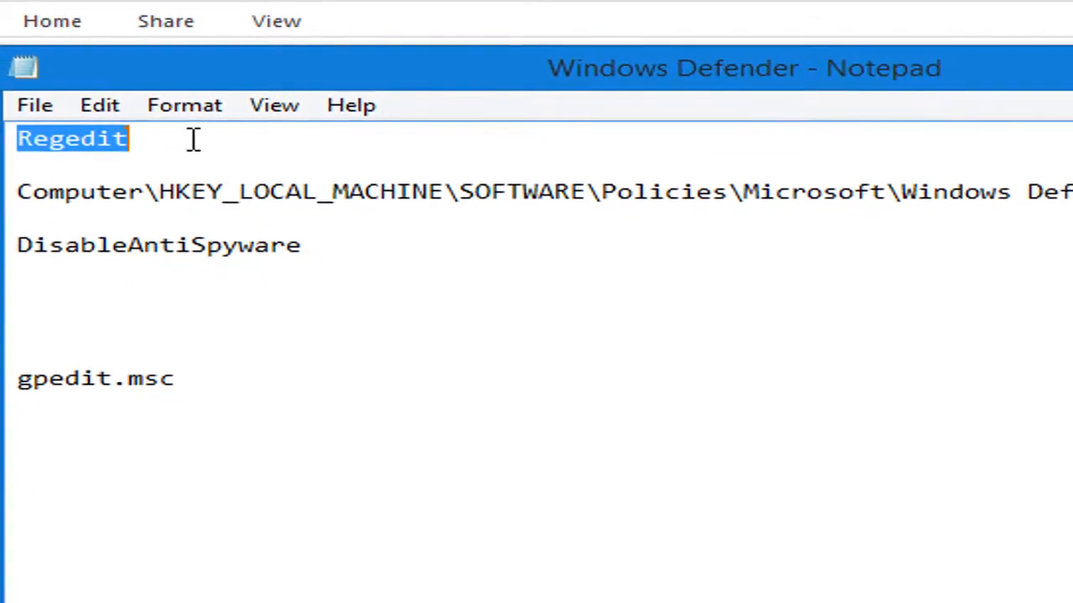
right_click(70, 138)
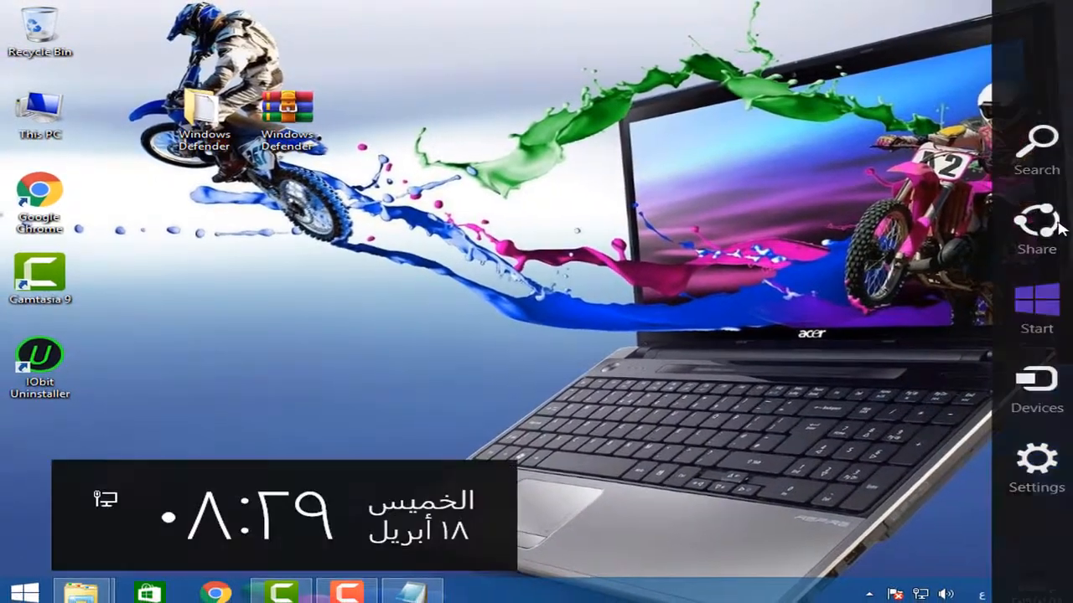
Search Windows for Regedit and launch Registry Editor from the result
click(1036, 151)
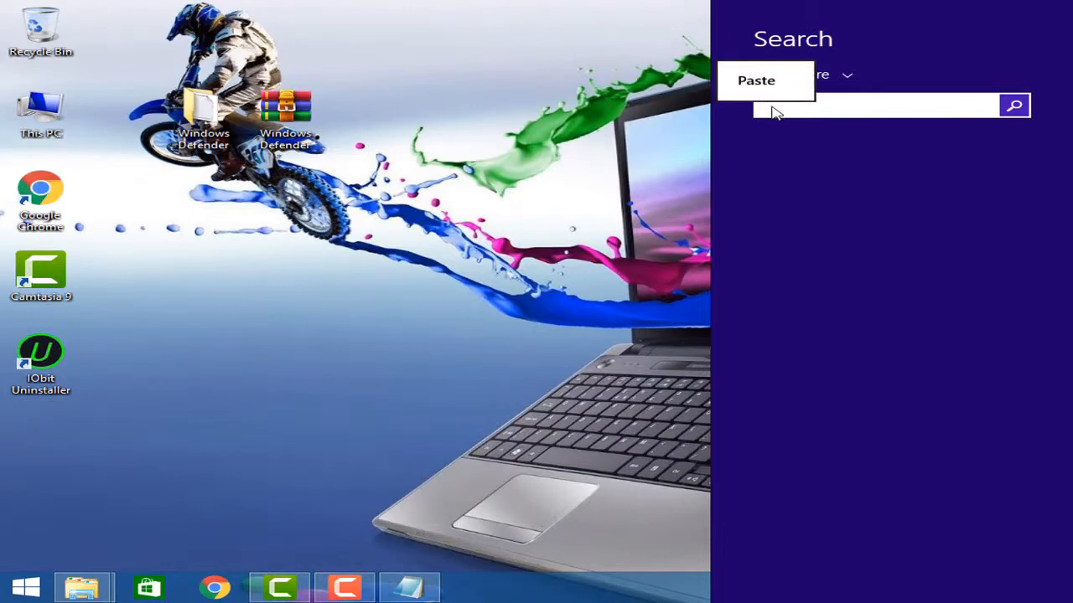
text(Regedit)
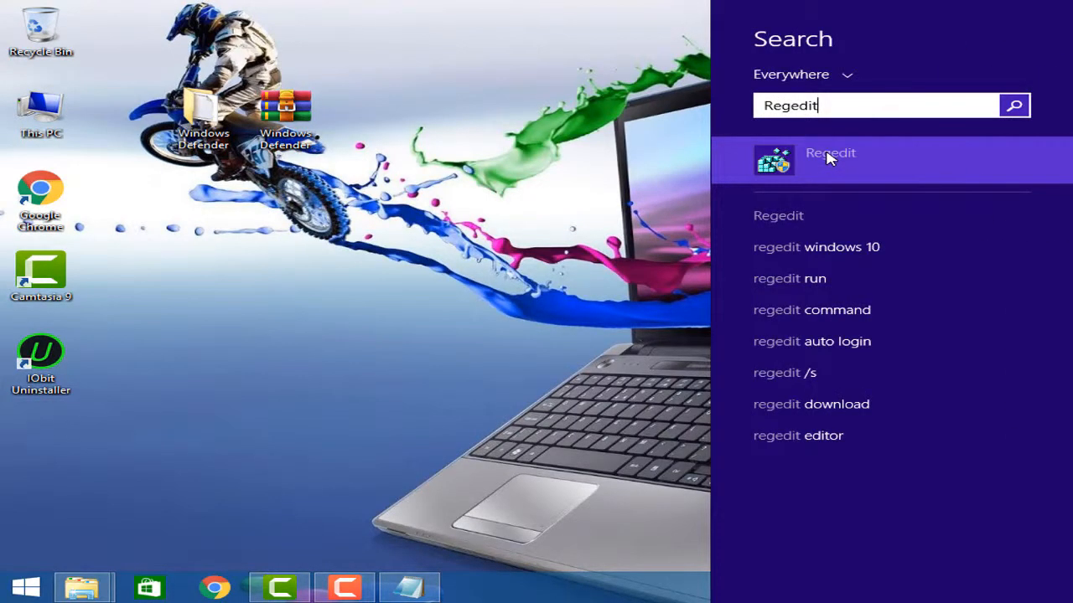
click(830, 159)
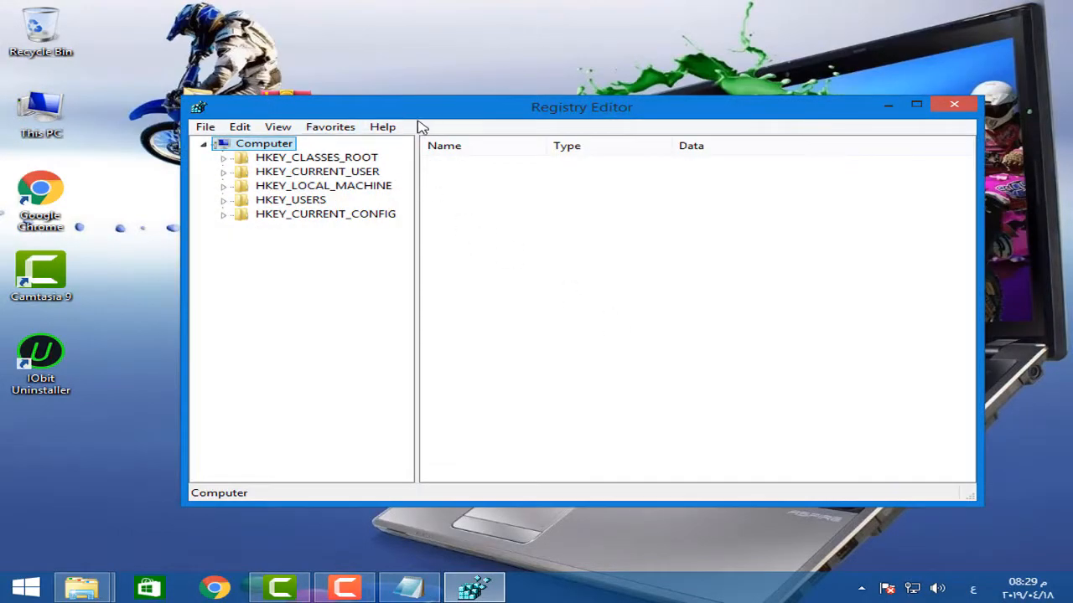
Maximize Registry Editor and expand HKEY_LOCAL_MACHINE\SOFTWARE to reach the Policies key
click(915, 104)
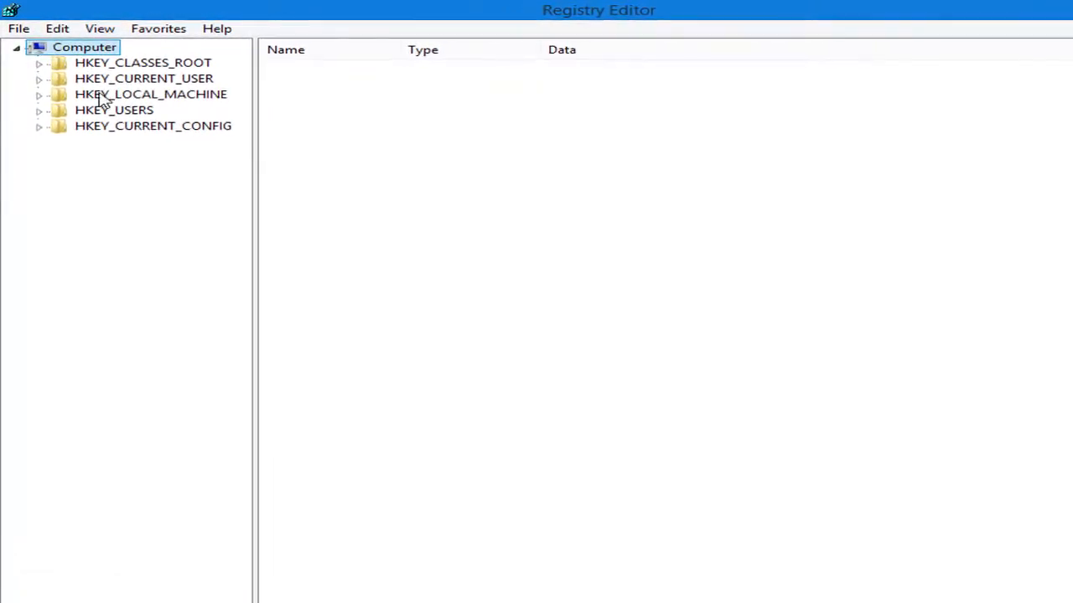
click(151, 94)
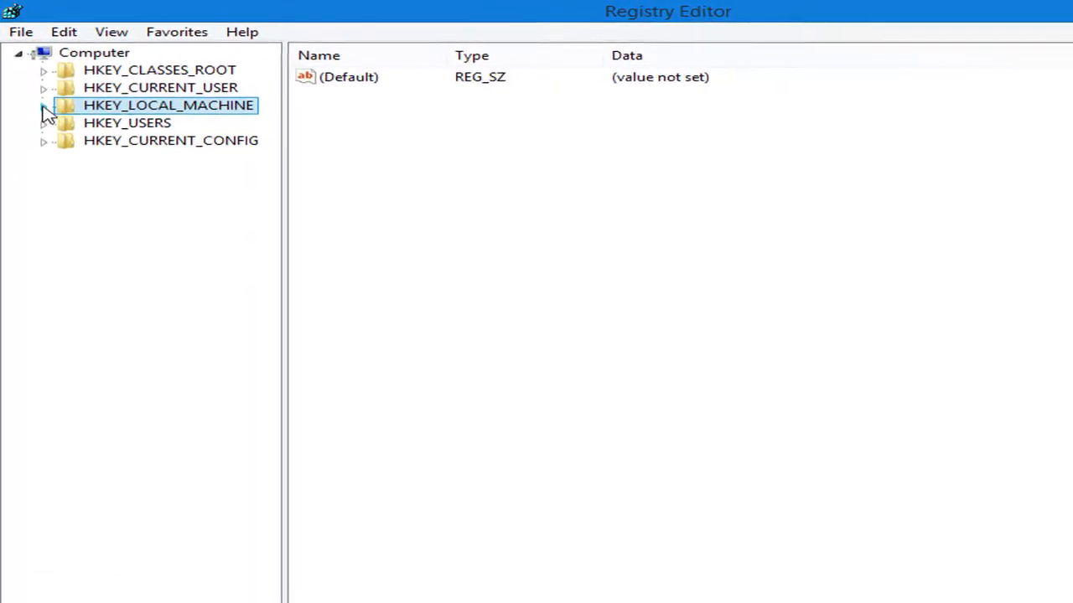
click(44, 103)
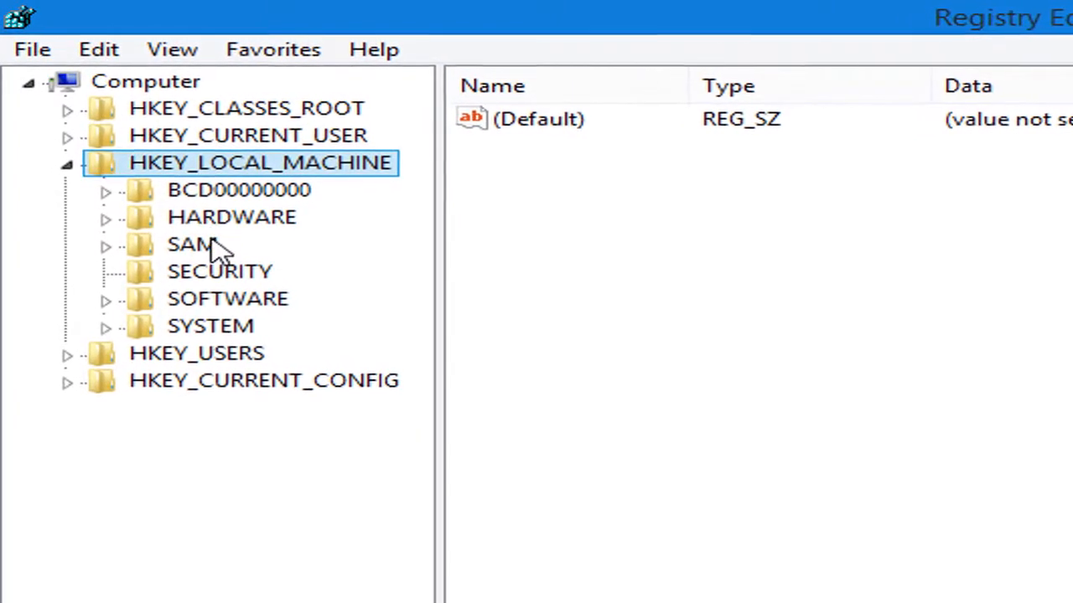
click(228, 298)
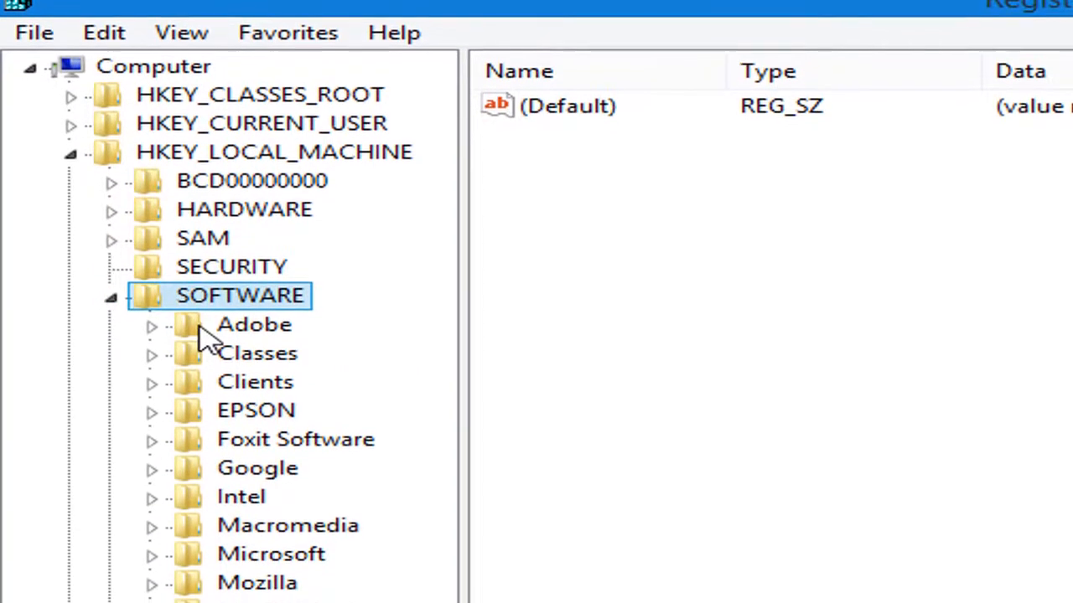
scroll(down, 3)
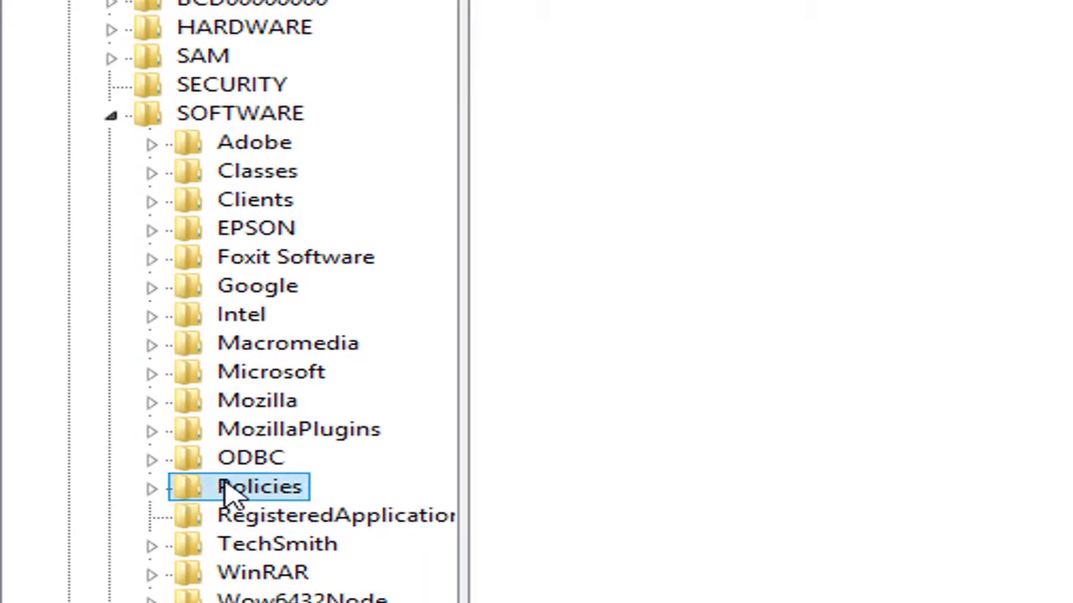
scroll(down, 3)
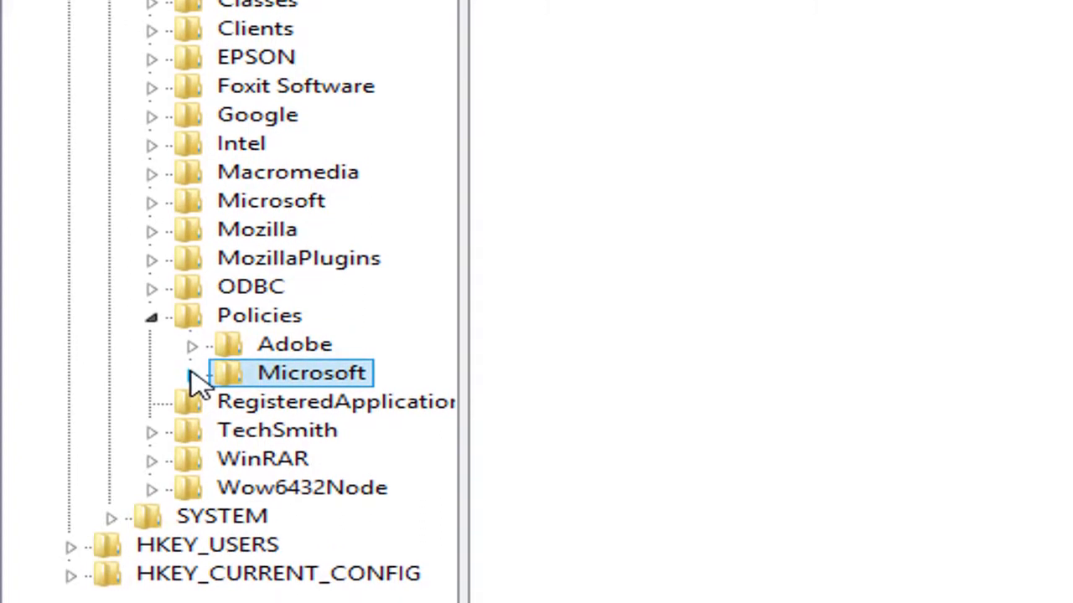
Expand Policies\Microsoft and select the Windows Defender key, showing only its (Default) value
click(191, 372)
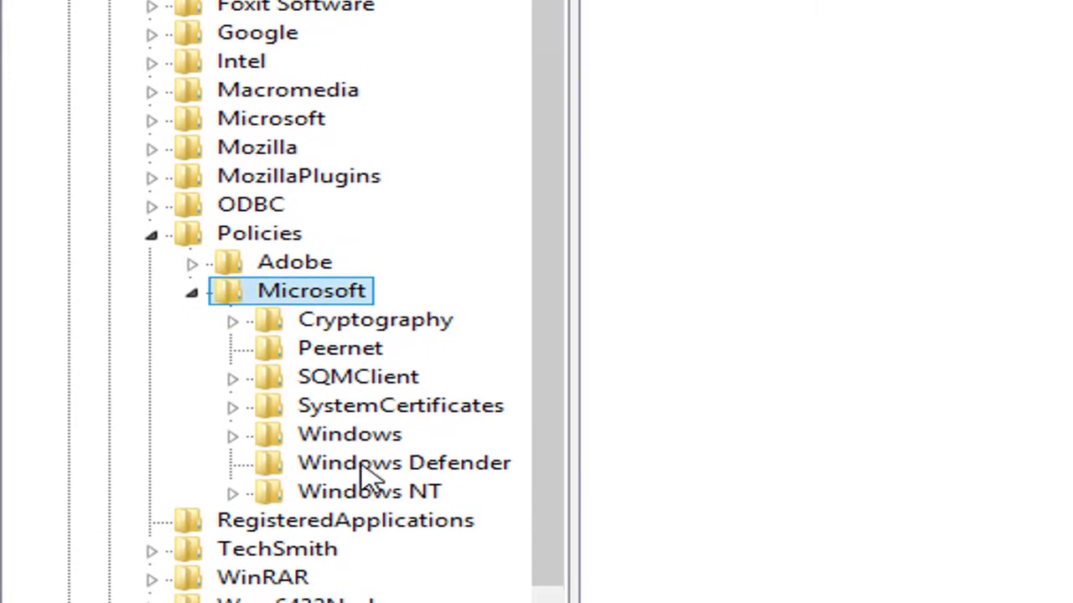
click(402, 462)
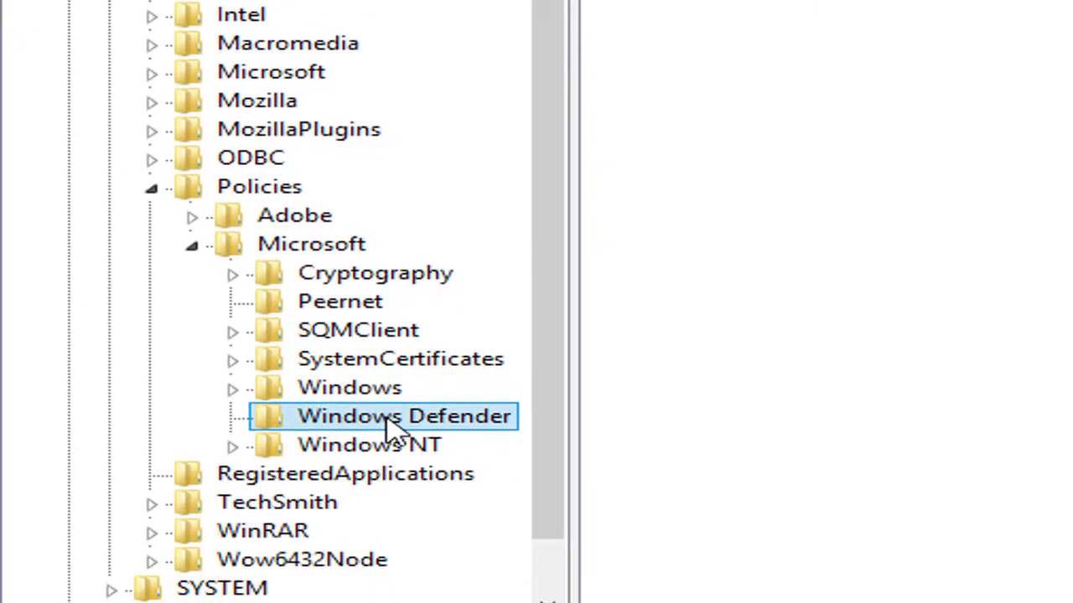
scroll(down, 3)
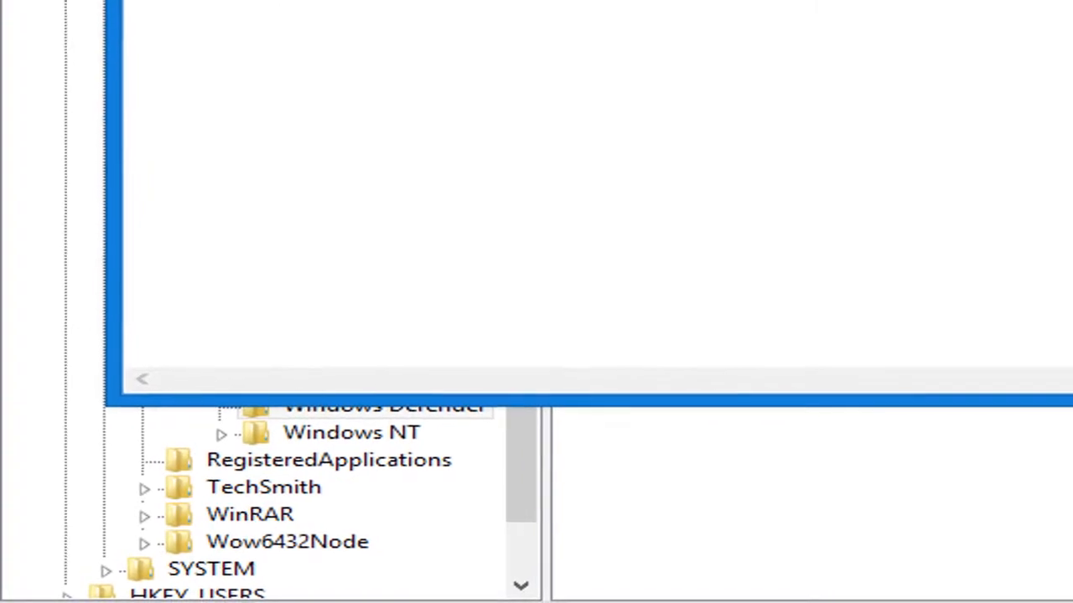
text(gpedit.msc)
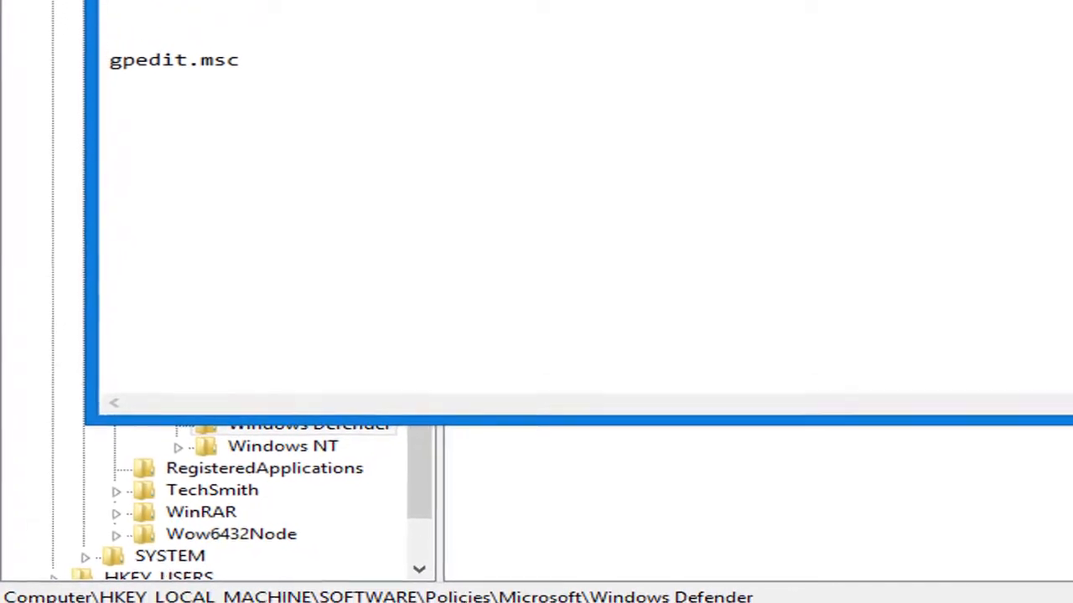
right_click(165, 97)
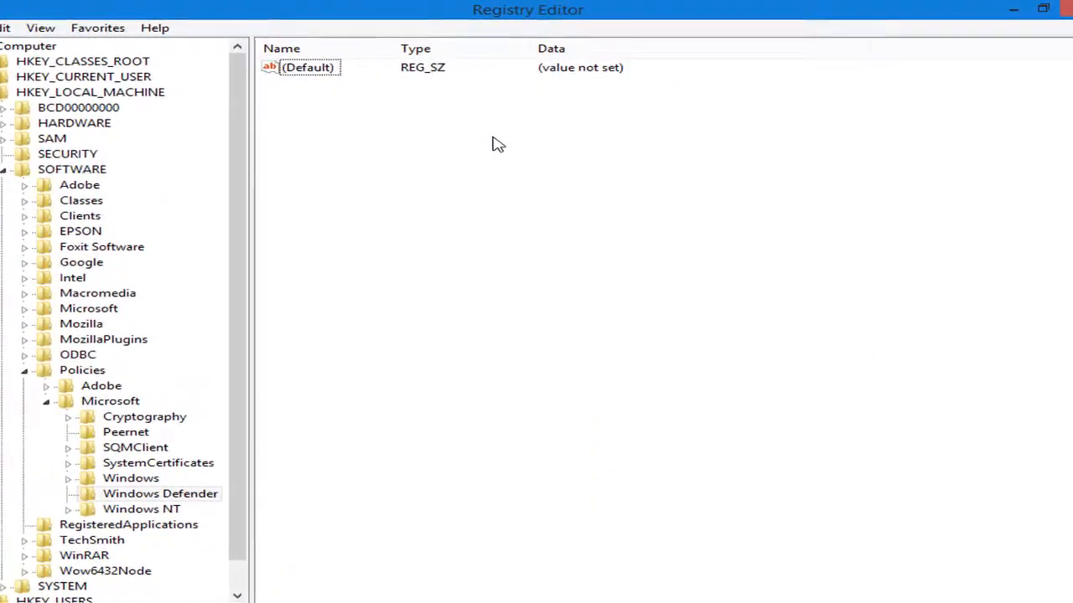
Create a new DWORD (32-bit) value named DisableAntiSpyware under the Windows Defender key
right_click(500, 143)
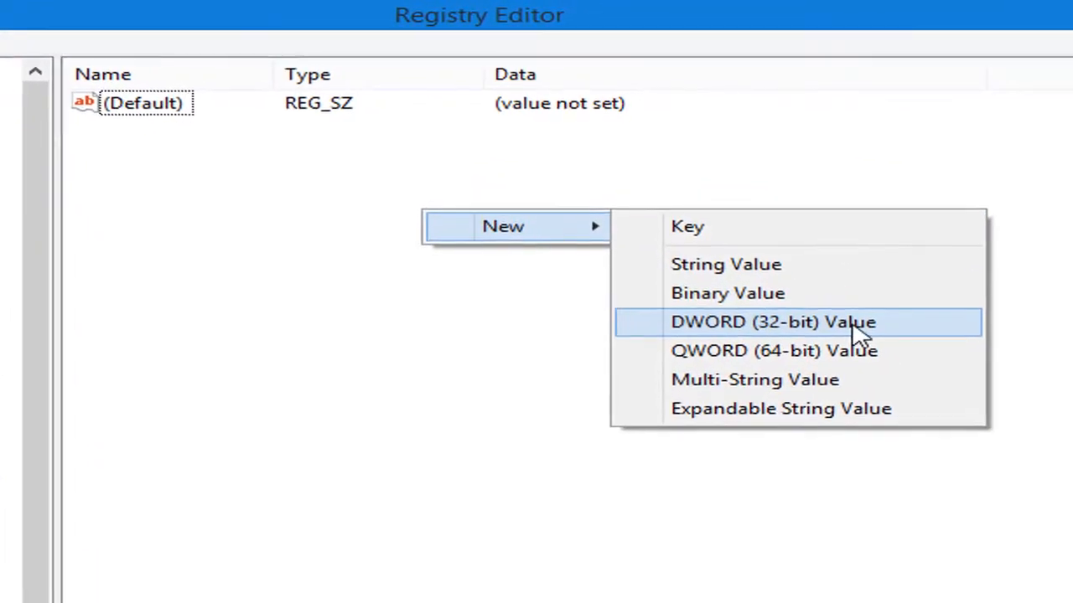
click(771, 322)
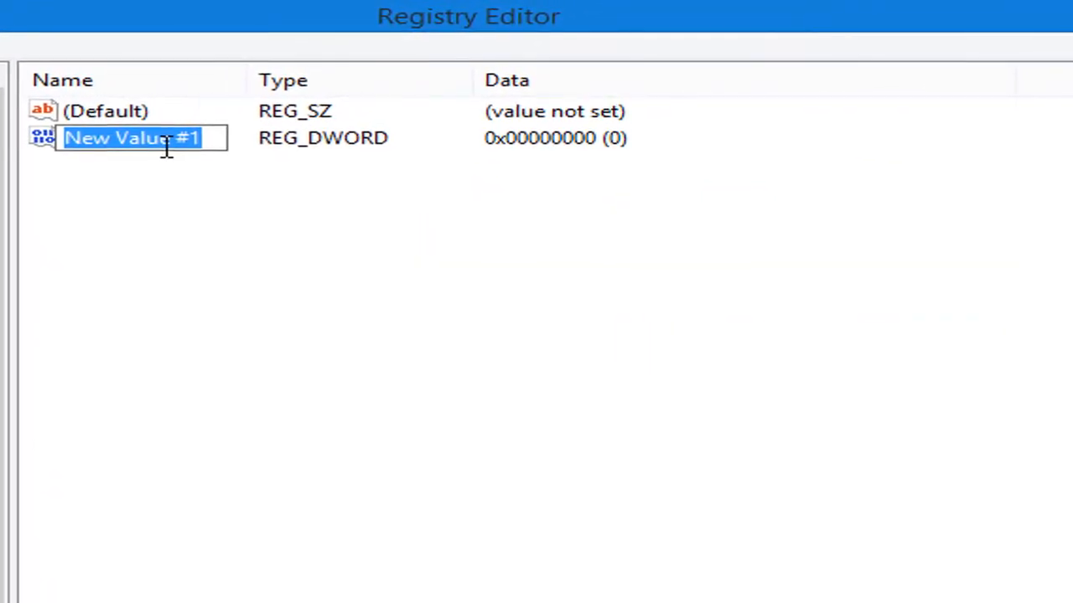
right_click(142, 137)
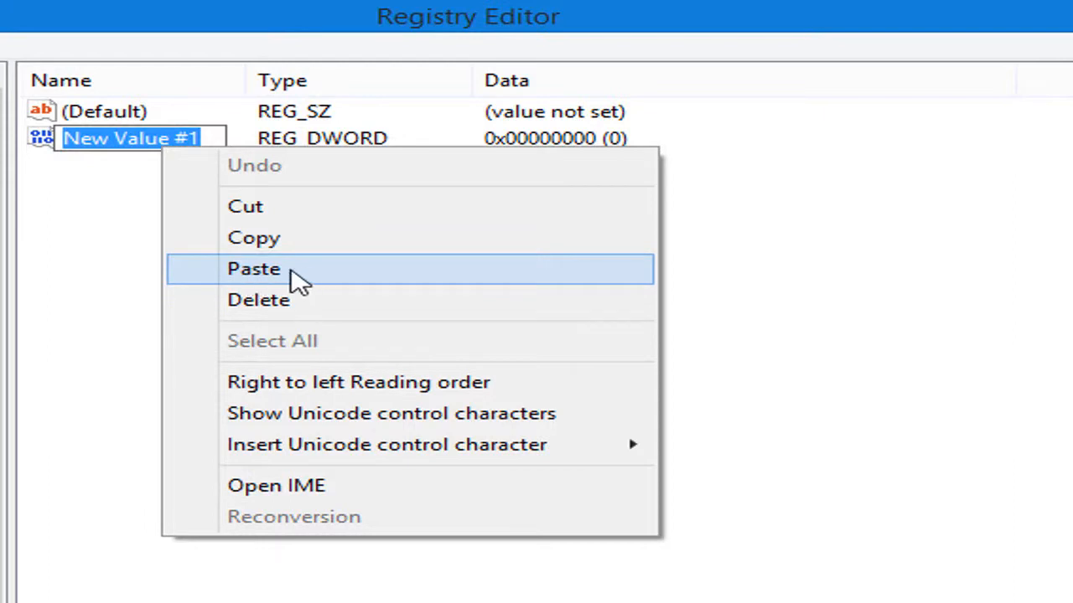
click(253, 268)
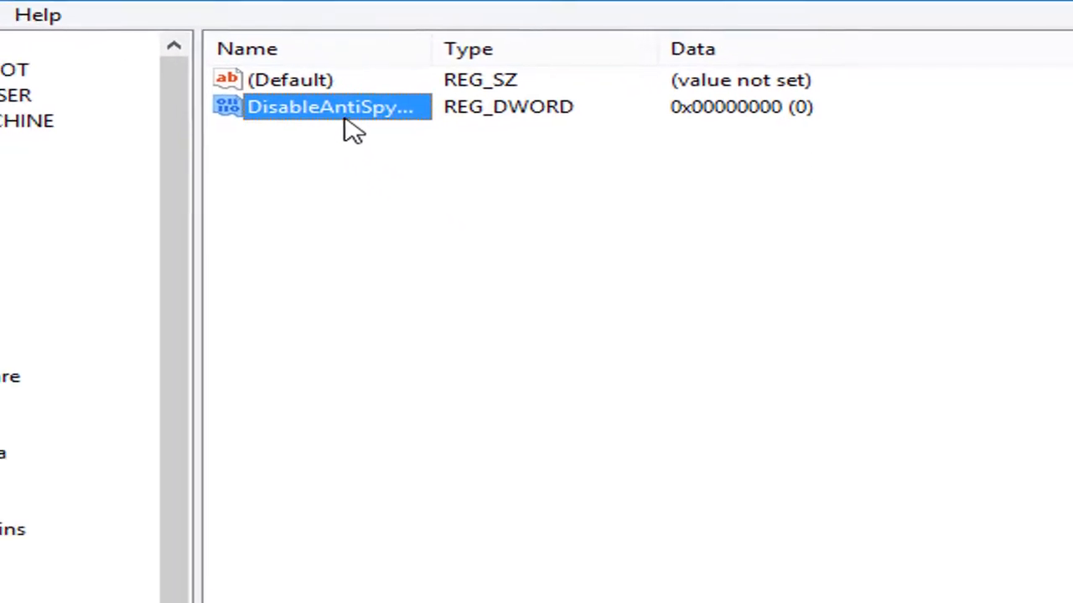
Set the DisableAntiSpyware value data to 1
double_click(336, 107)
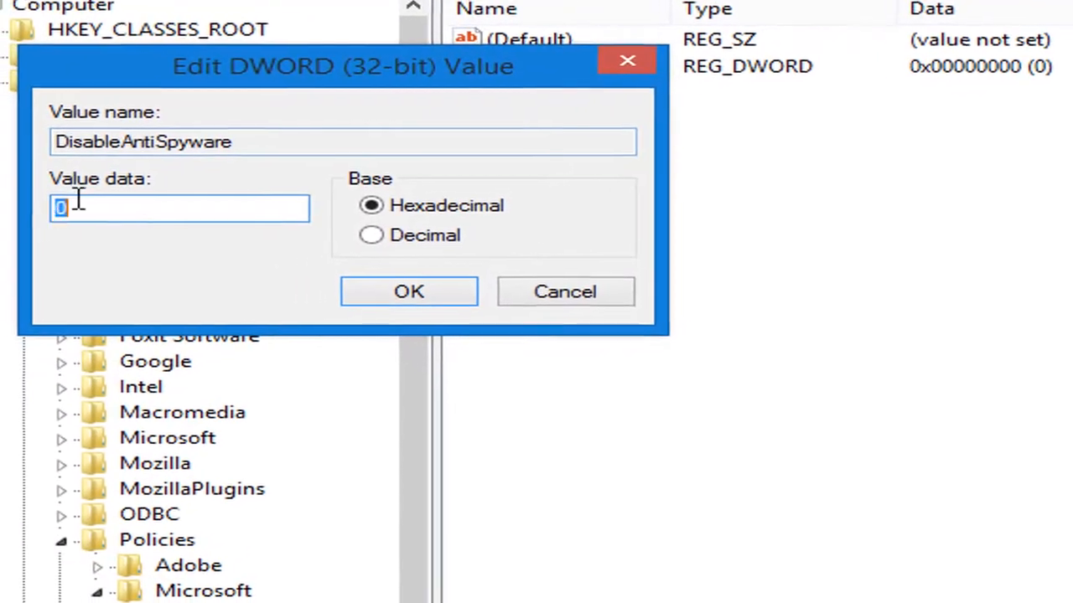
text(1)
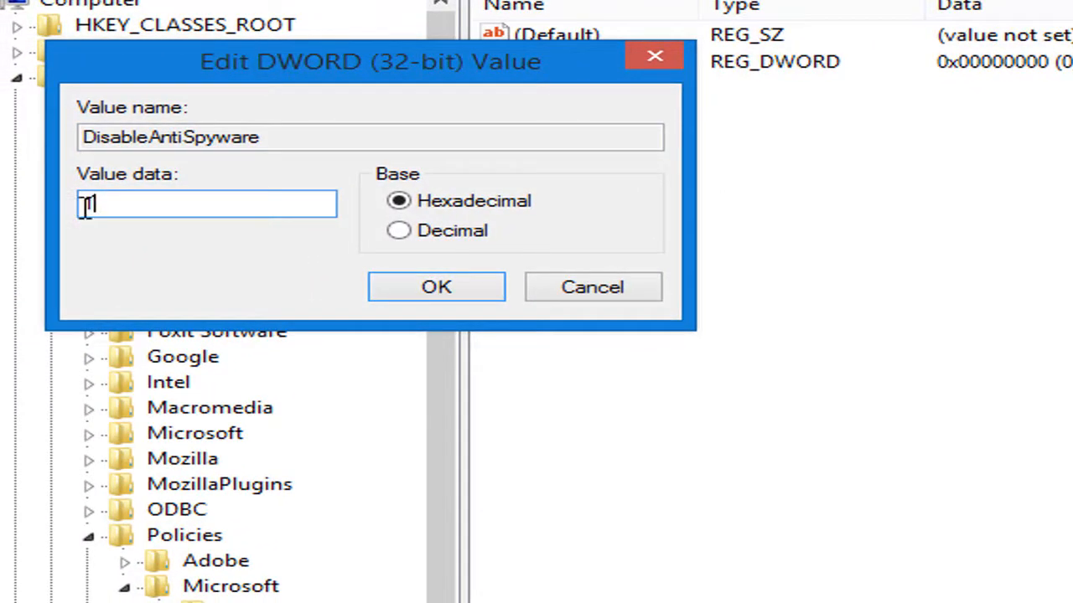
click(436, 287)
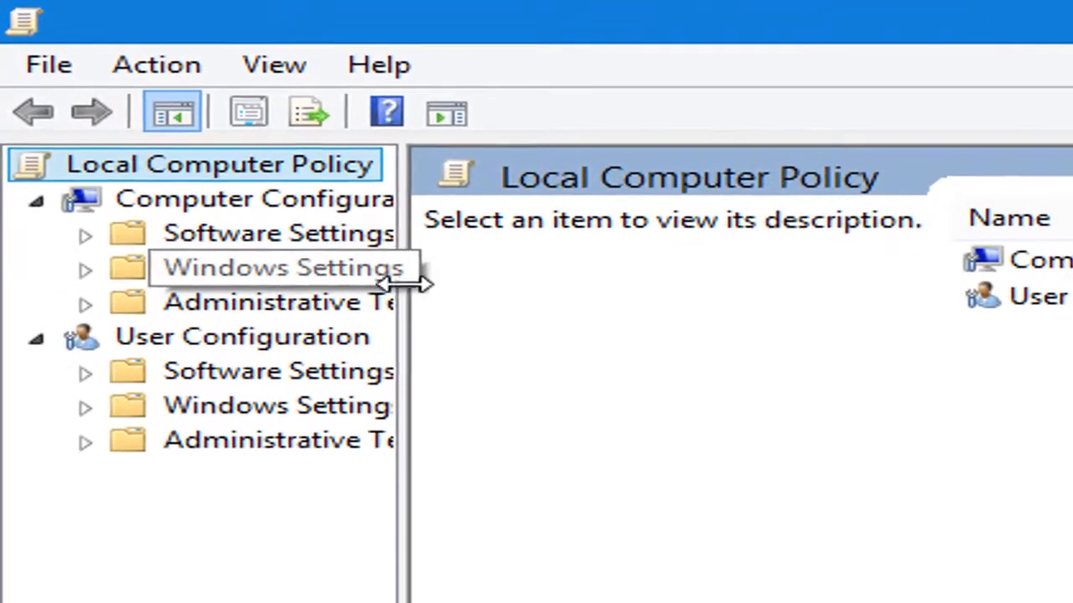
mouse_move(406, 322)
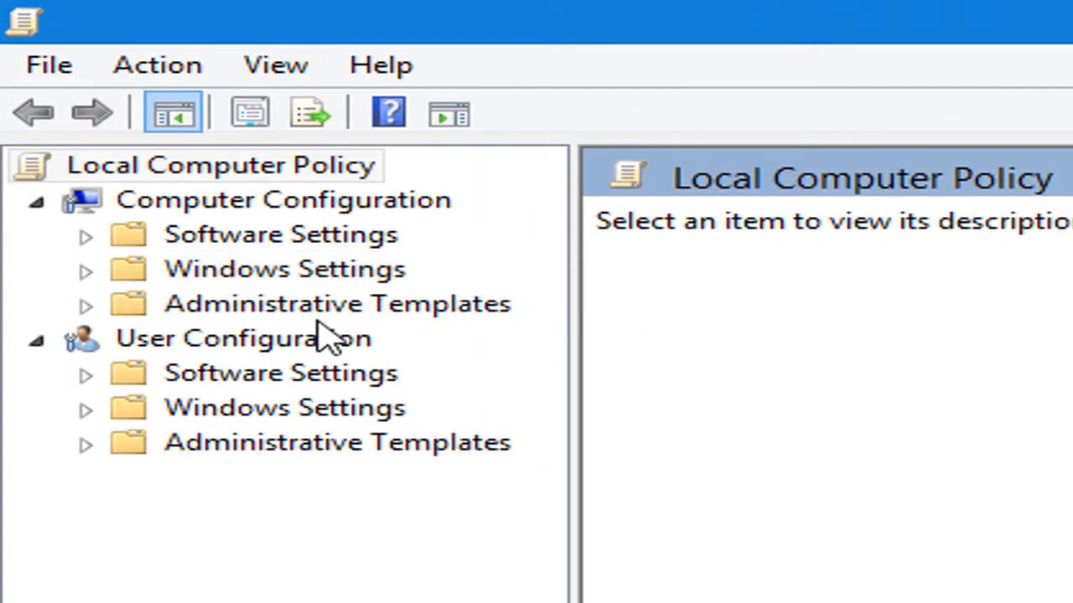
Expand Computer Configuration's Administrative Templates and Windows Components in the policy tree
click(337, 303)
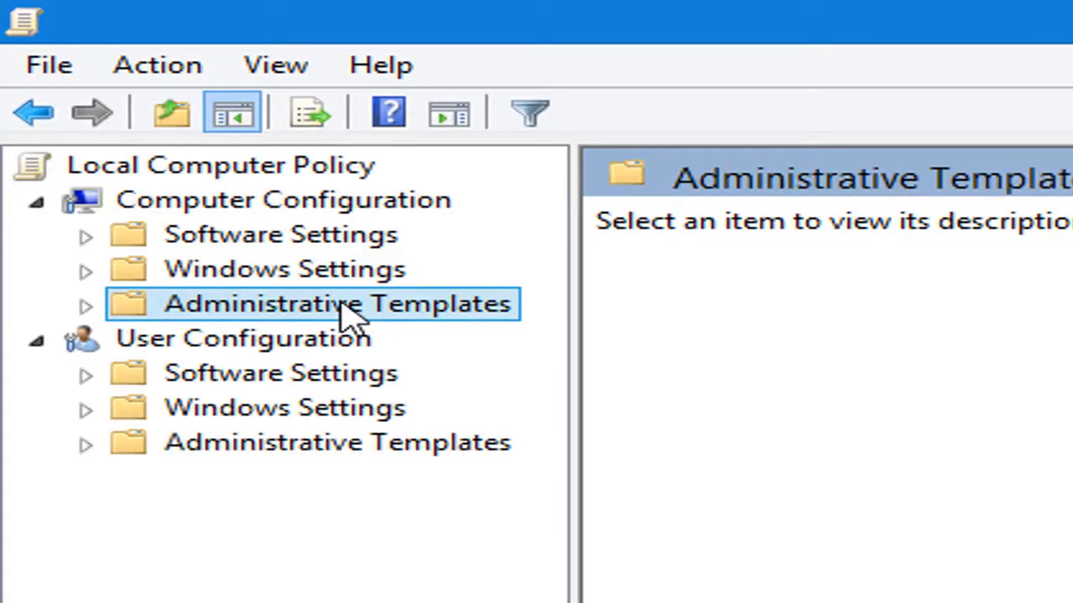
mouse_move(92, 322)
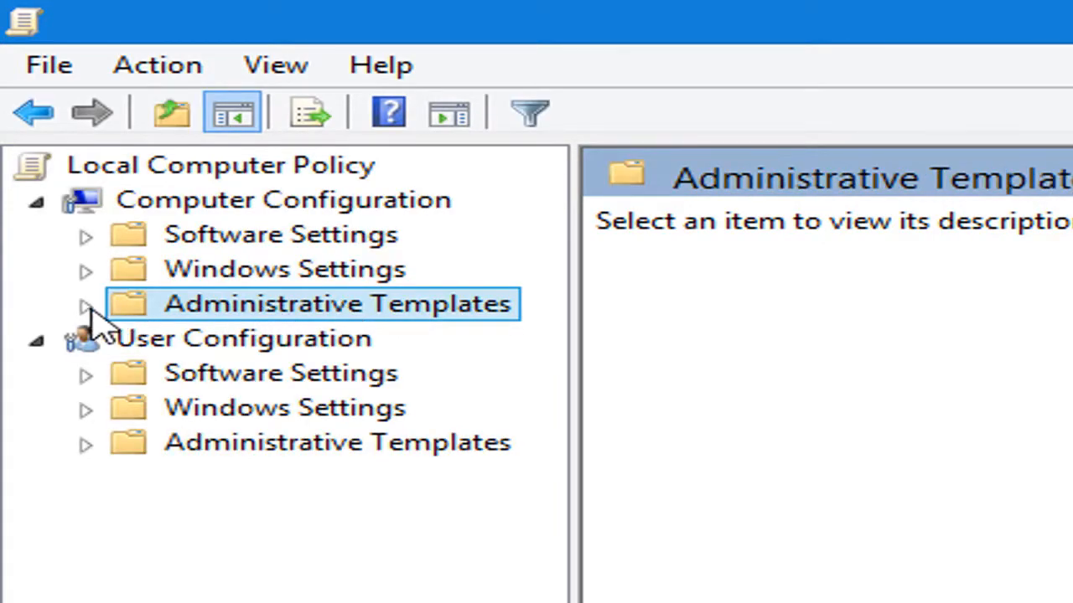
click(87, 304)
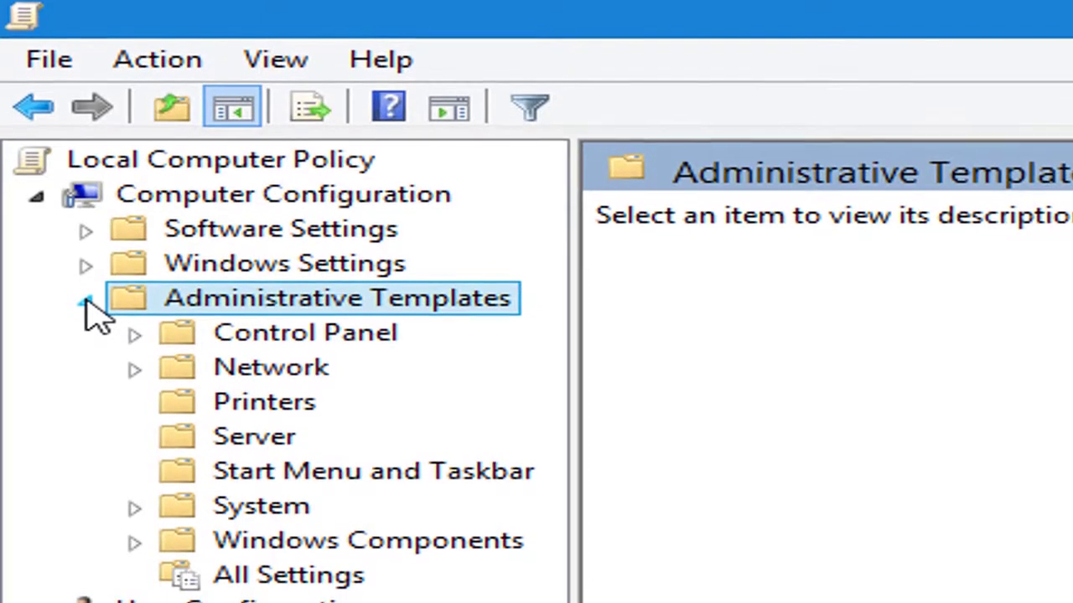
click(372, 500)
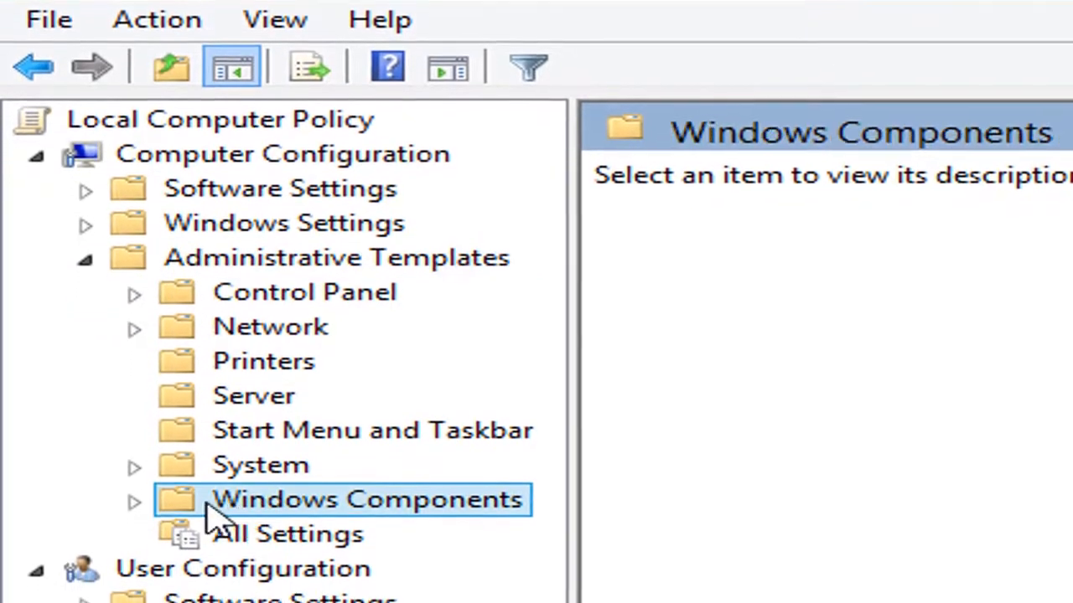
click(134, 499)
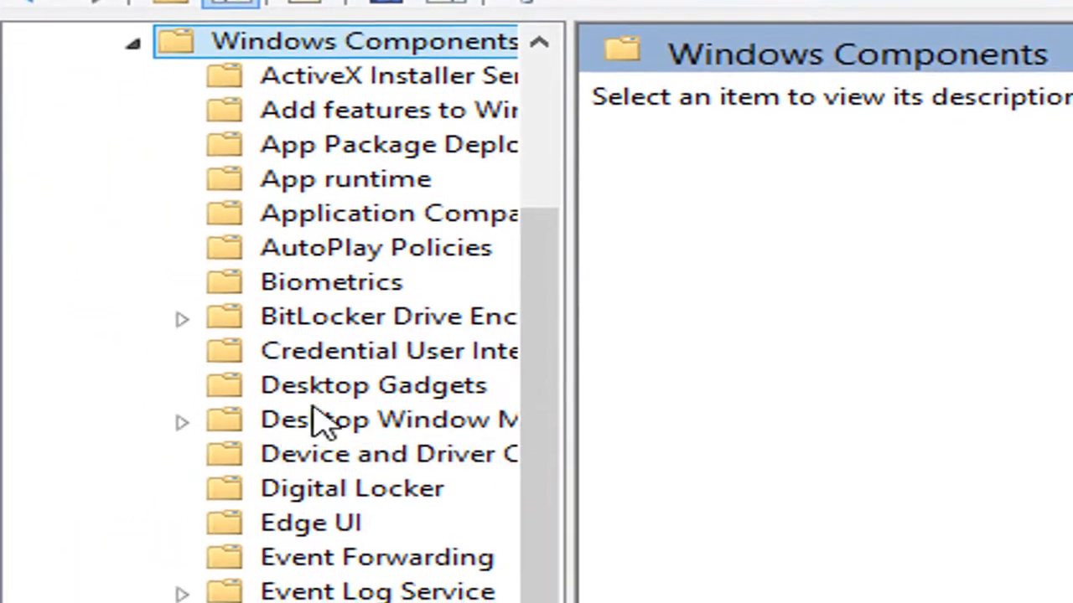
Select the Windows Defender policy folder, where Turn off Windows Defender reads Disabled
scroll(down, 3)
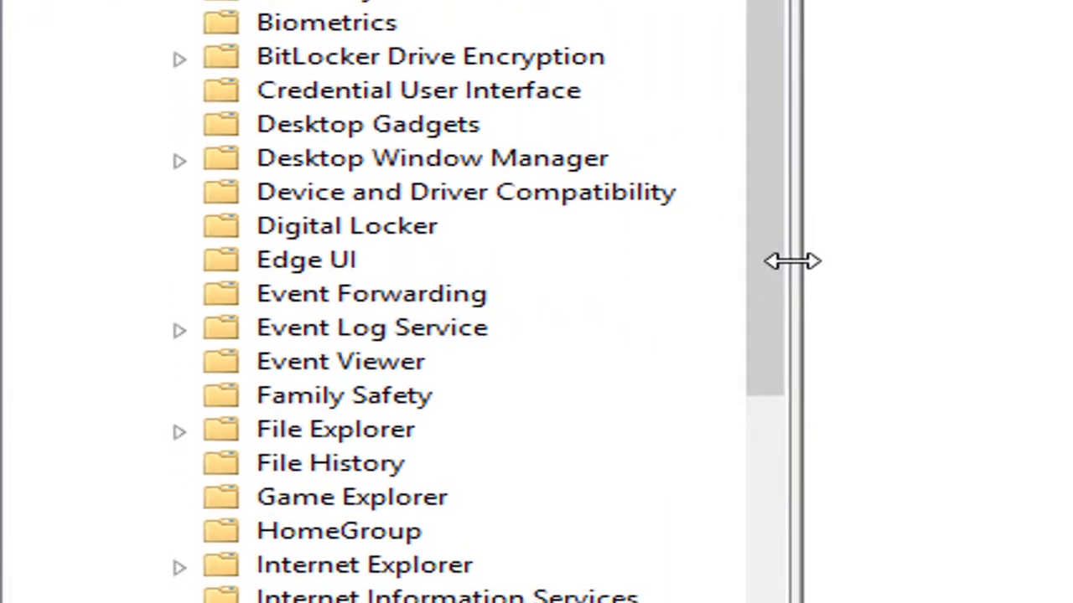
scroll(down, 3)
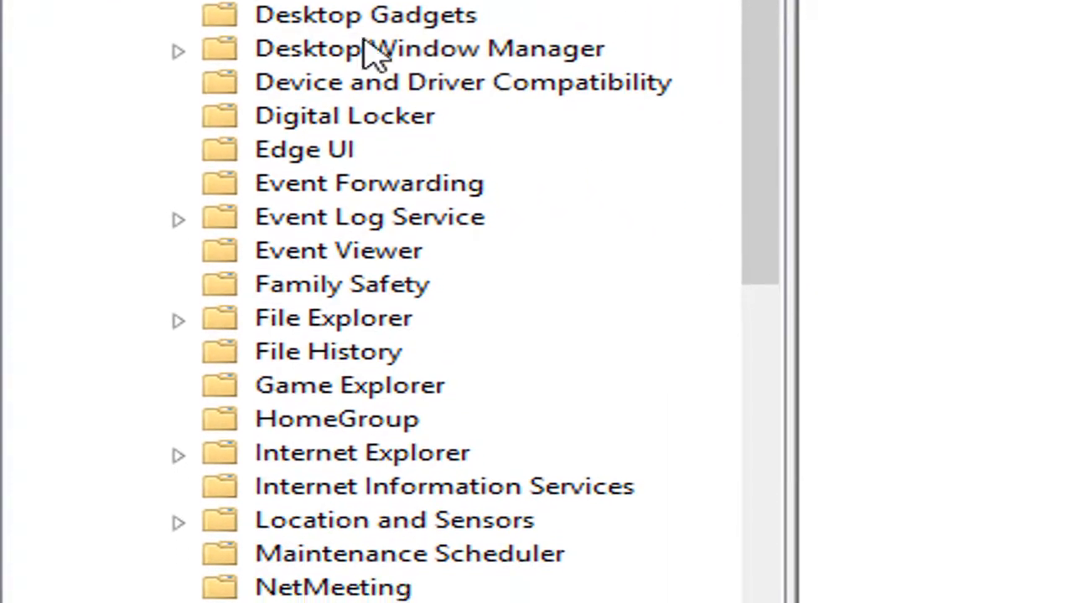
scroll(down, 3)
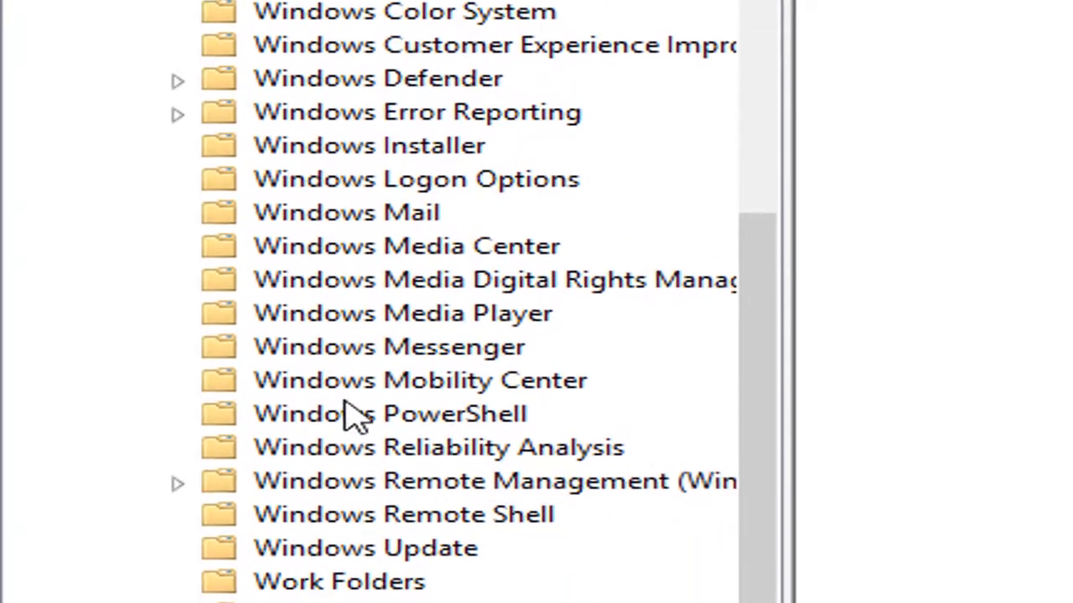
scroll(down, 3)
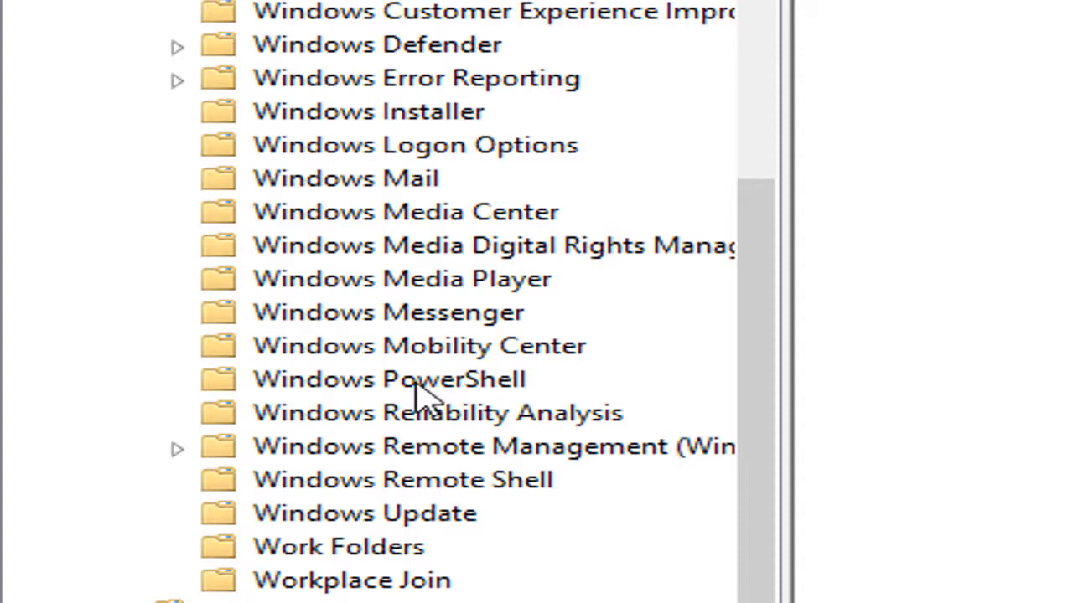
click(377, 44)
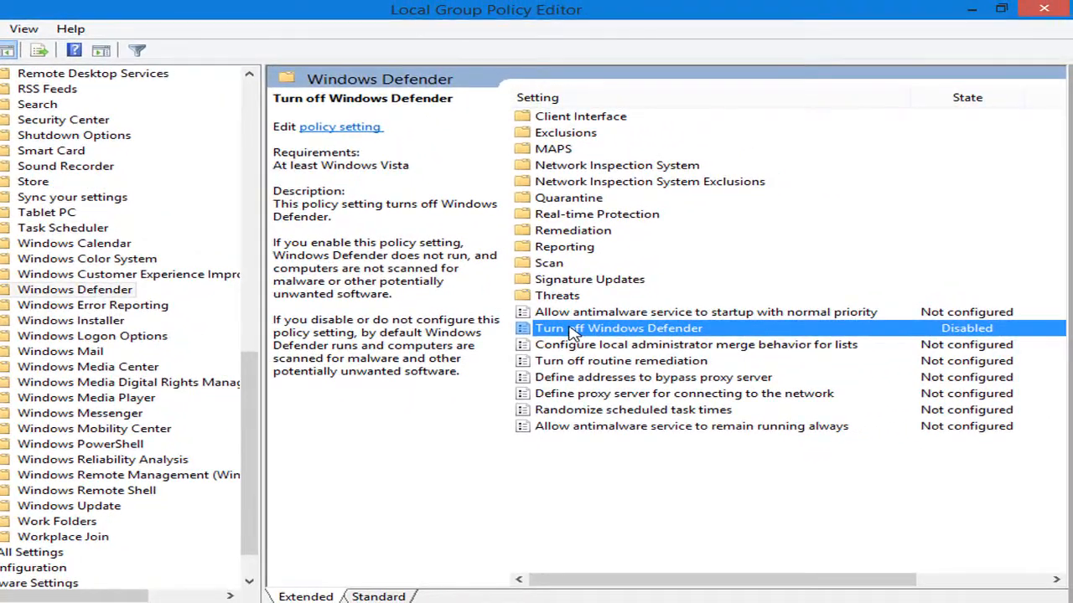
Set the Turn off Windows Defender policy to Enabled
double_click(617, 327)
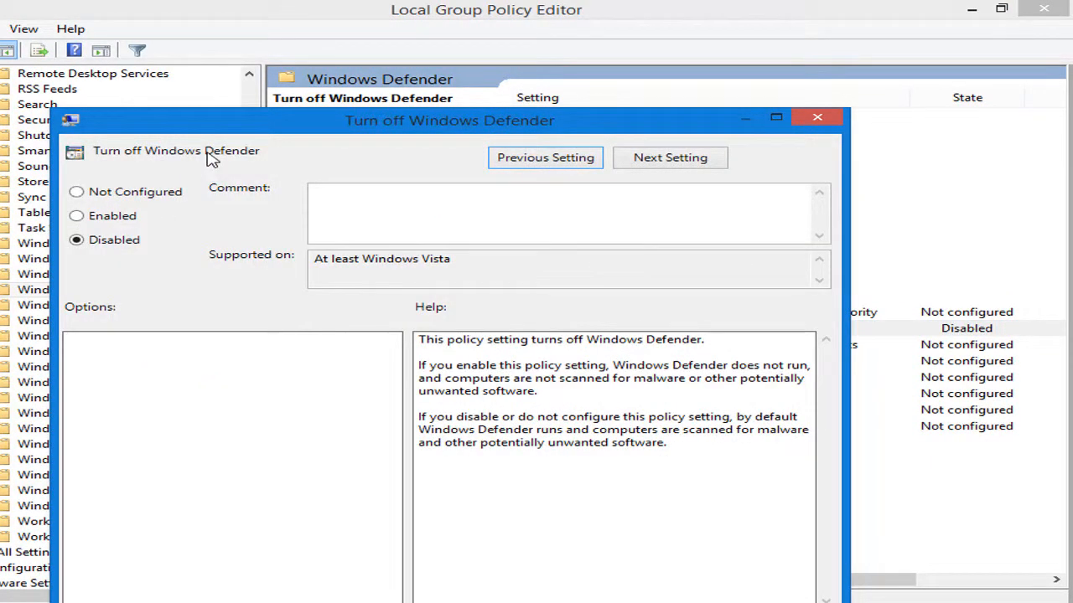
click(77, 214)
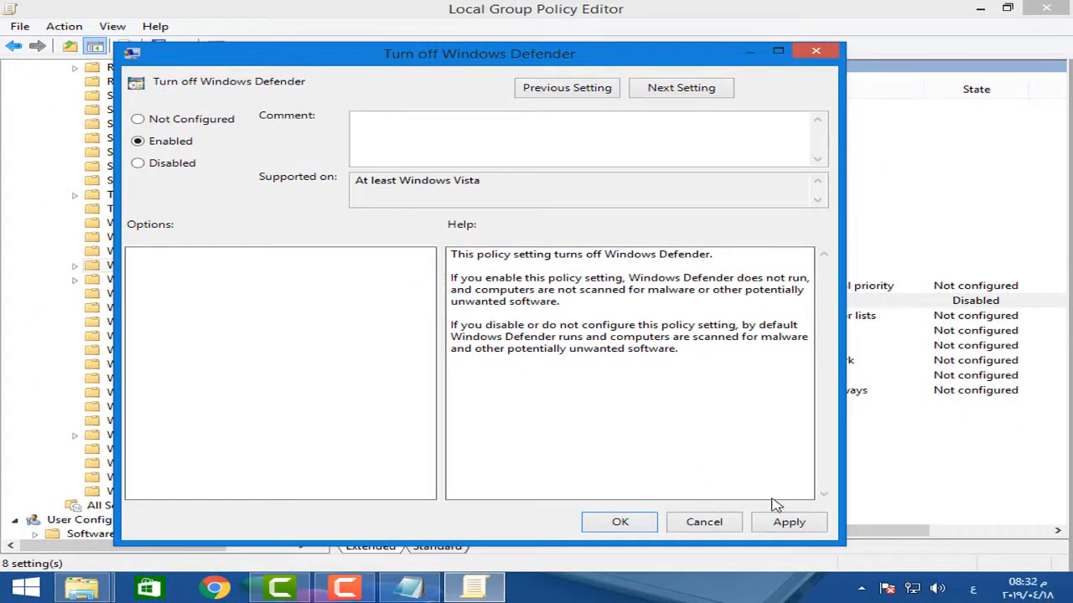
click(620, 521)
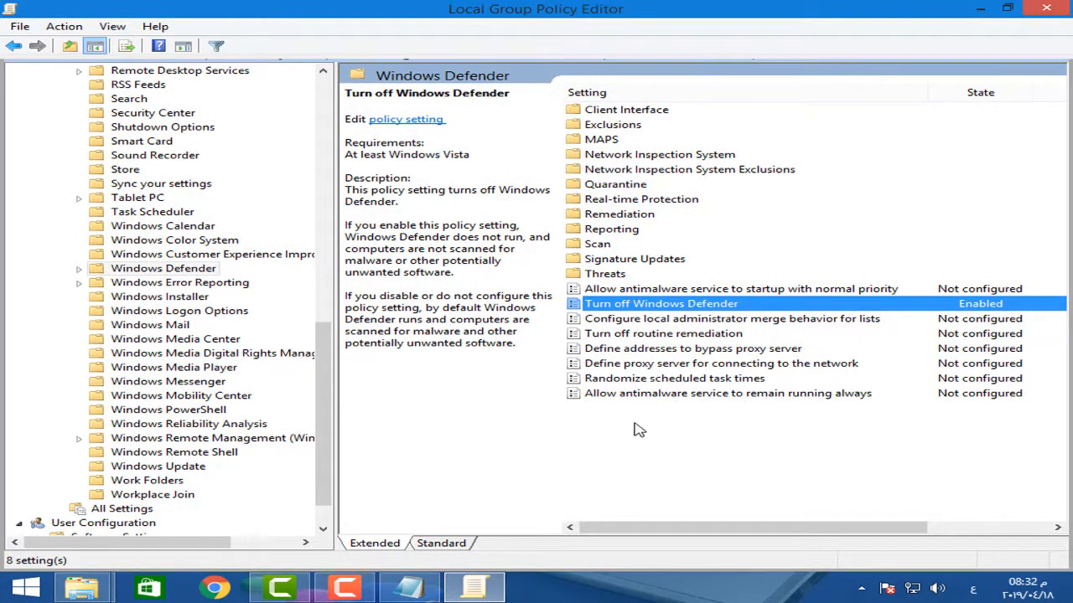
Bring up the Allow antimalware service to remain running always policy's settings
click(728, 392)
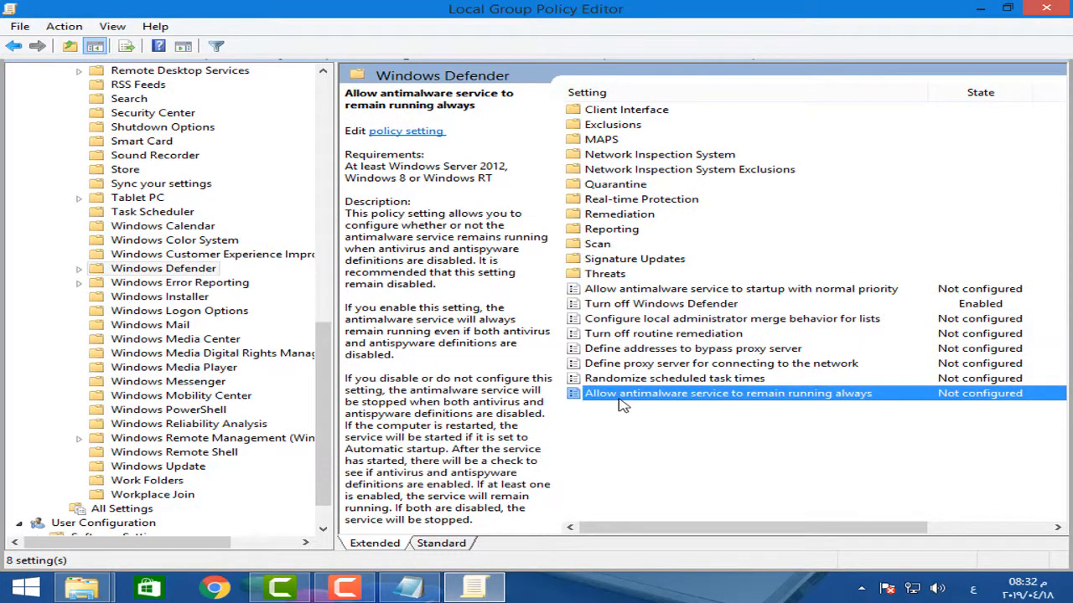
double_click(727, 393)
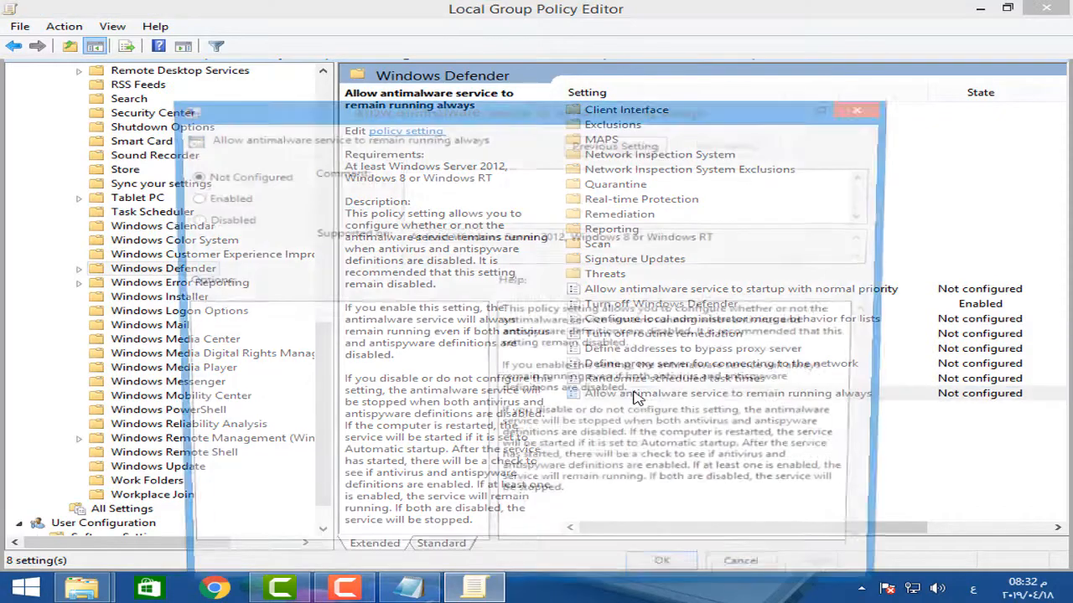